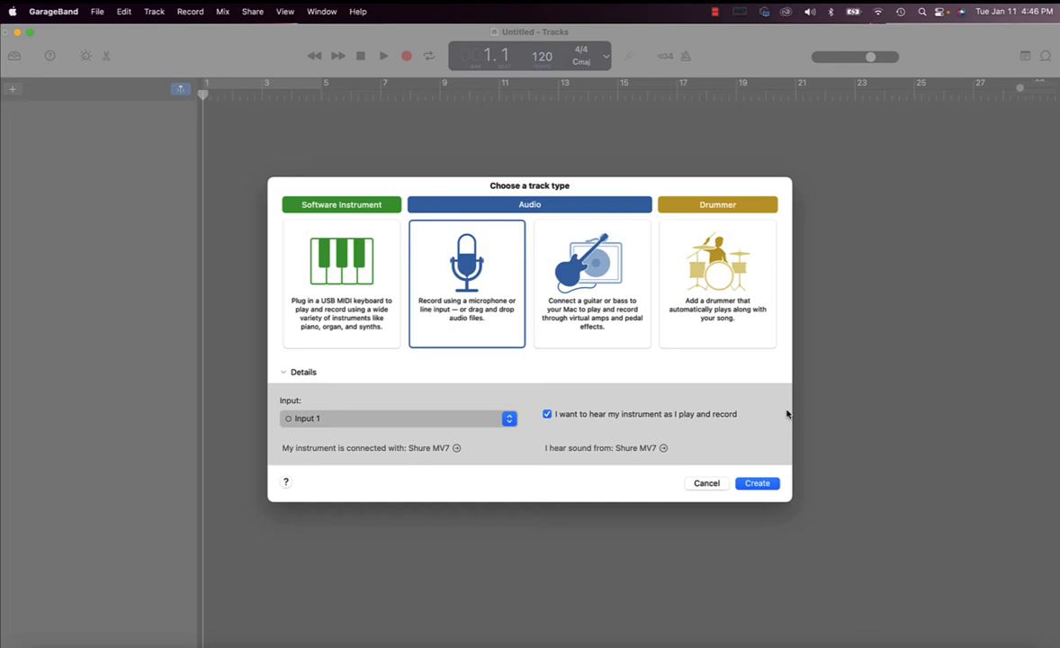
{"action": "mouse_move", "coordinate": [793, 402]}
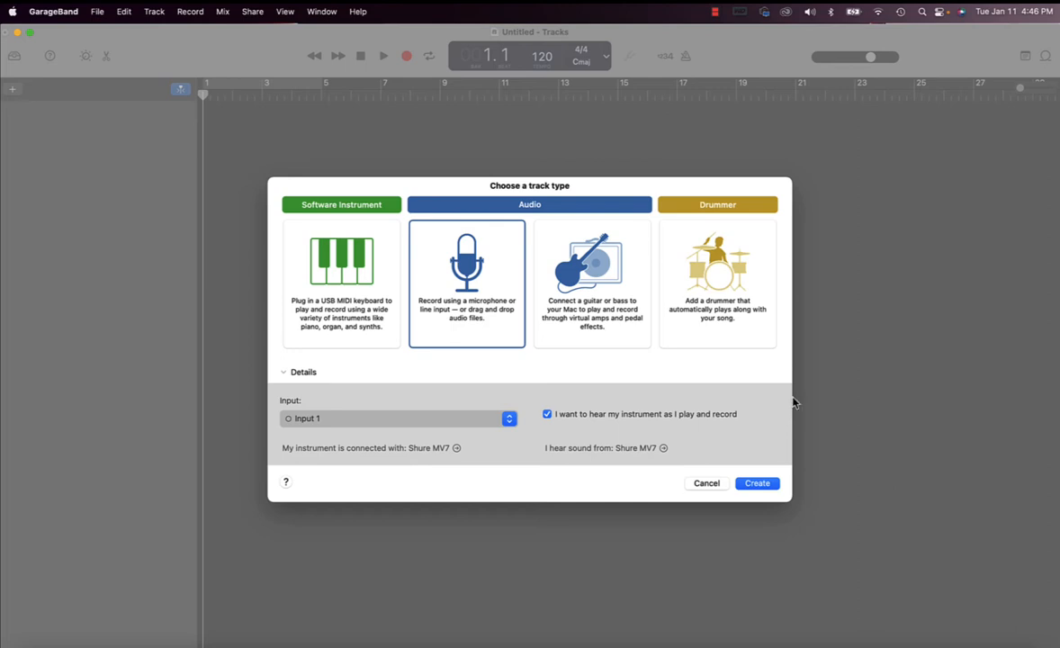
{"action": "mouse_move", "coordinate": [518, 337]}
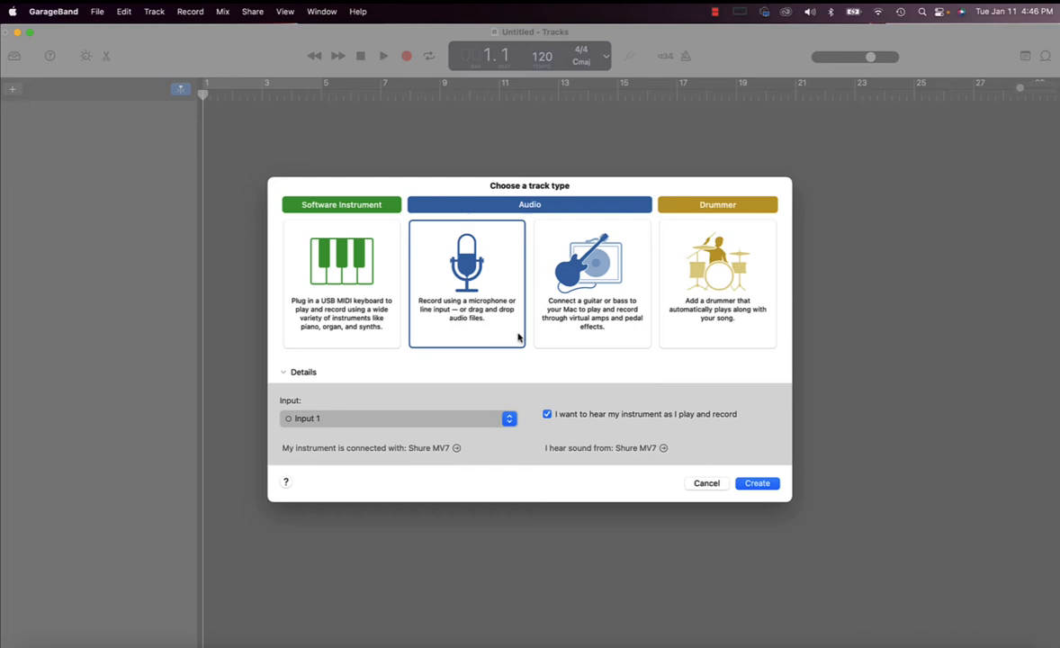
{"action": "mouse_move", "coordinate": [624, 465]}
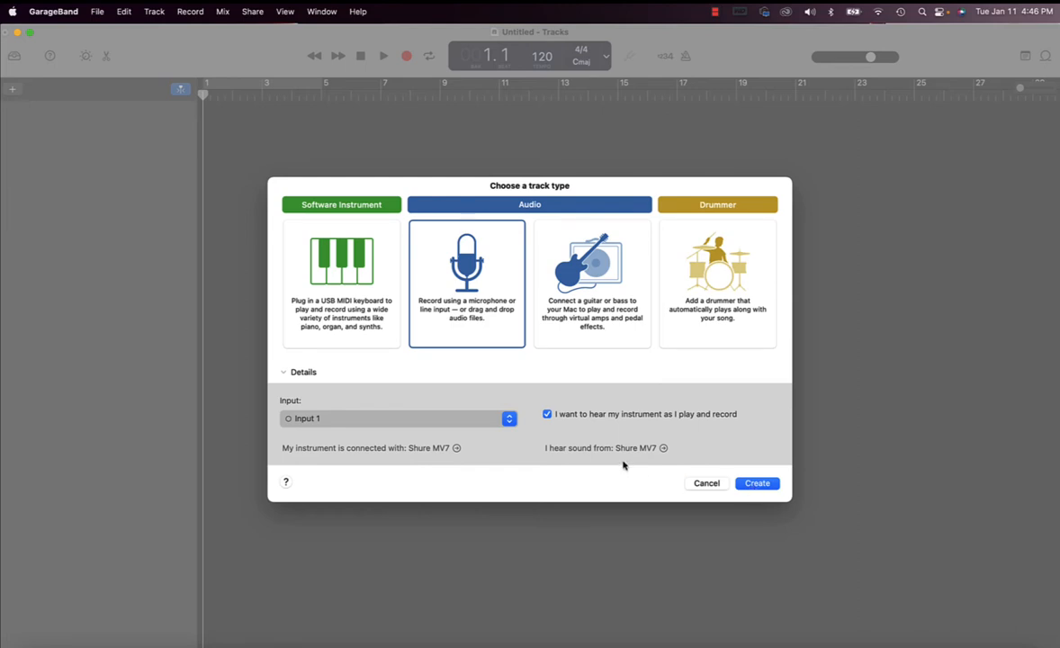
{"action": "mouse_move", "coordinate": [627, 452]}
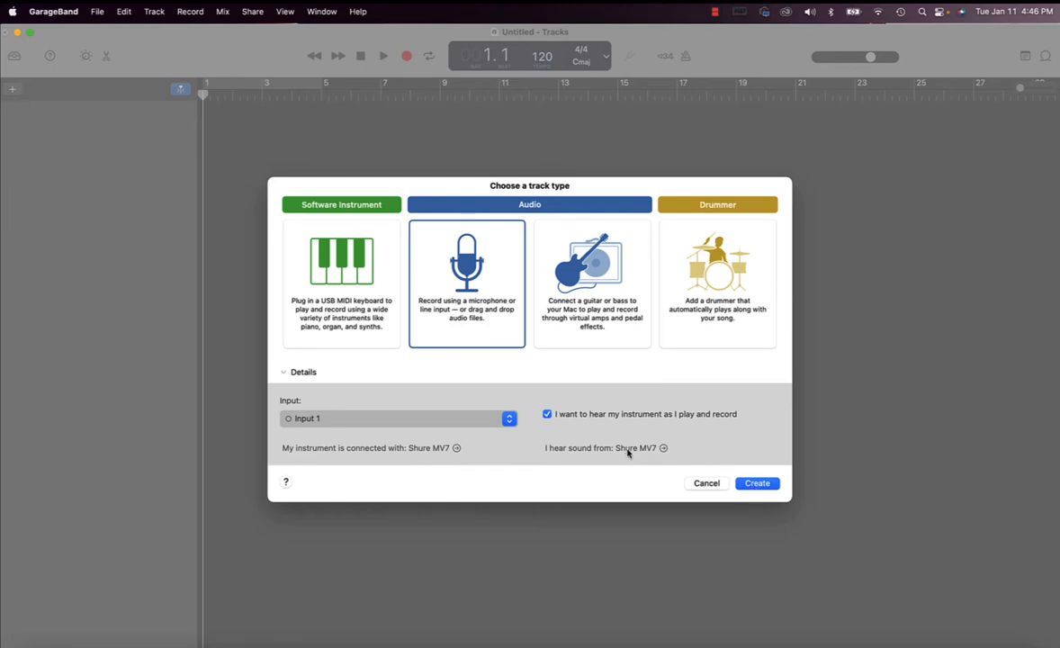
{"action": "mouse_move", "coordinate": [628, 453]}
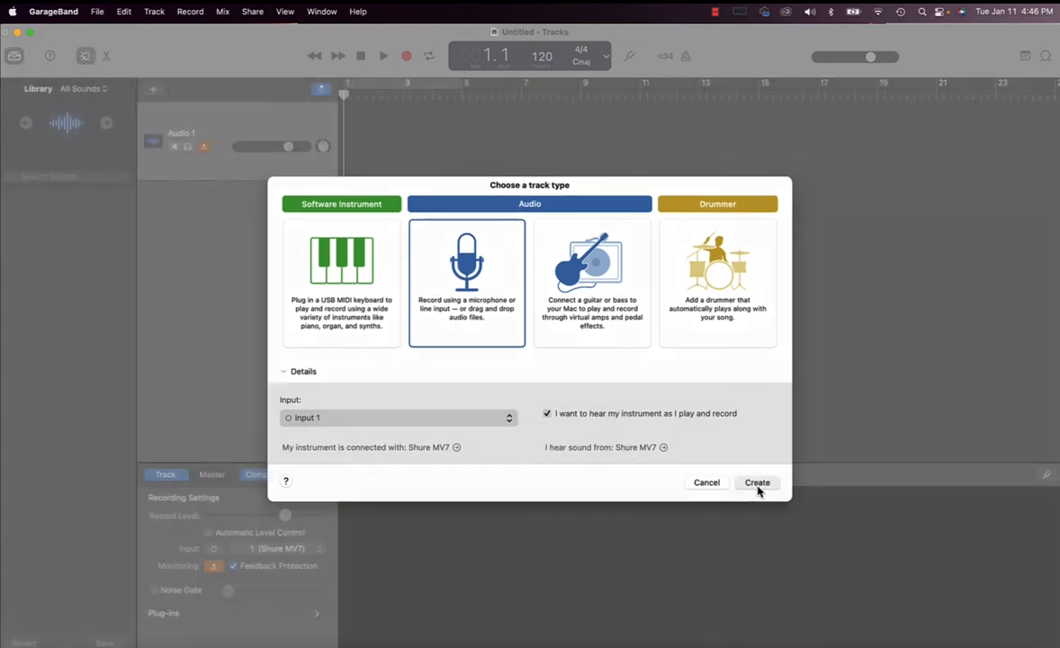
- Create the Audio 1 voice track, then disable input monitoring, count-in and metronome
{"action": "left_click", "coordinate": [756, 482]}
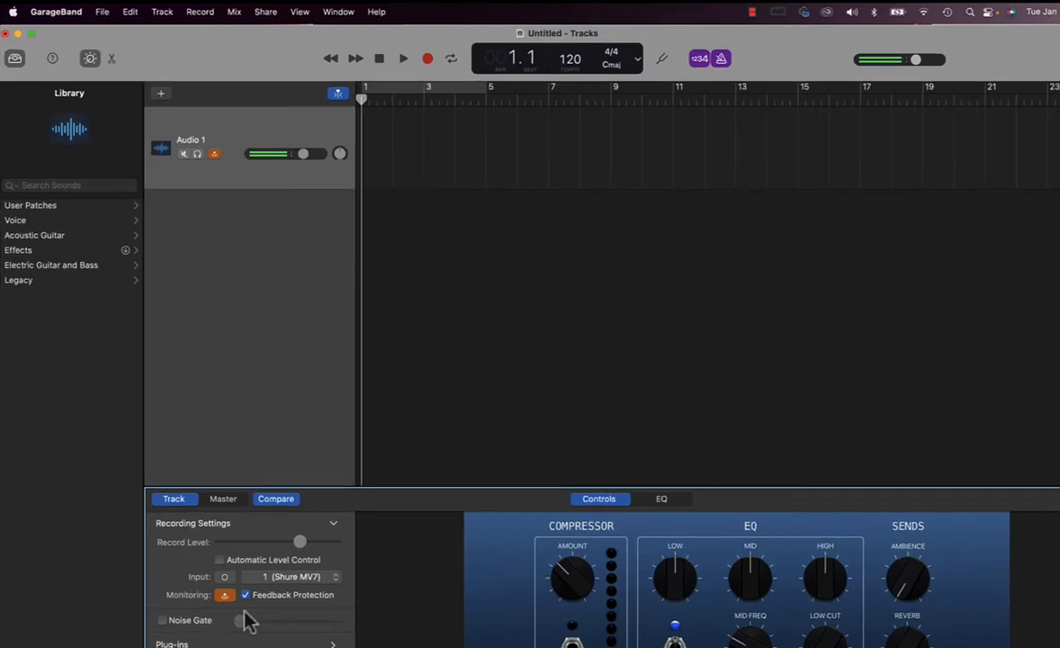
{"action": "left_click", "coordinate": [225, 594]}
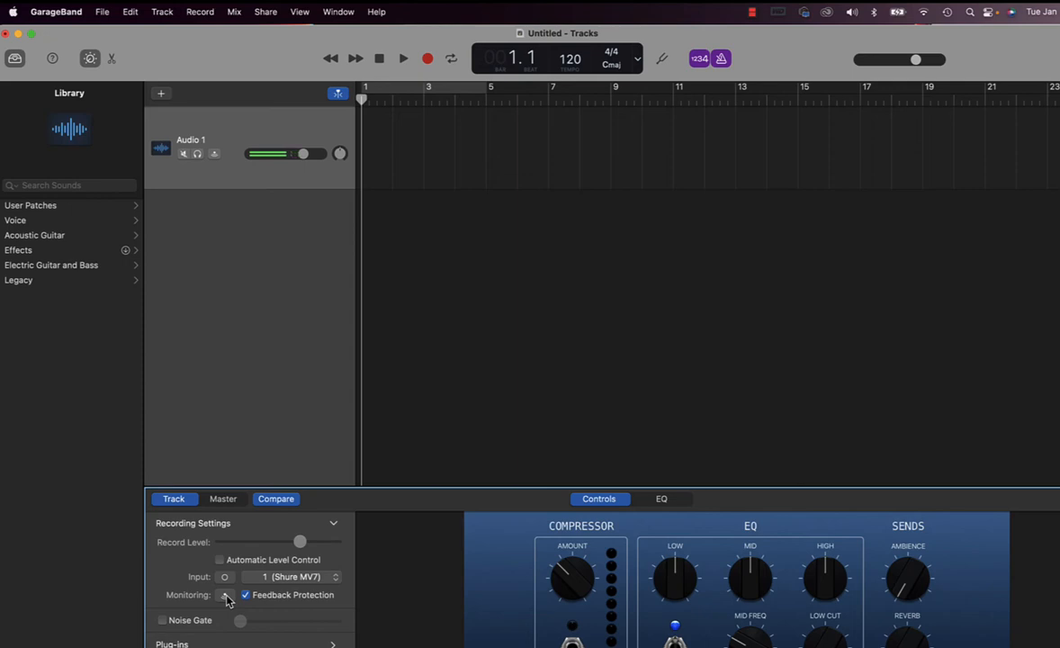
{"action": "mouse_move", "coordinate": [694, 70]}
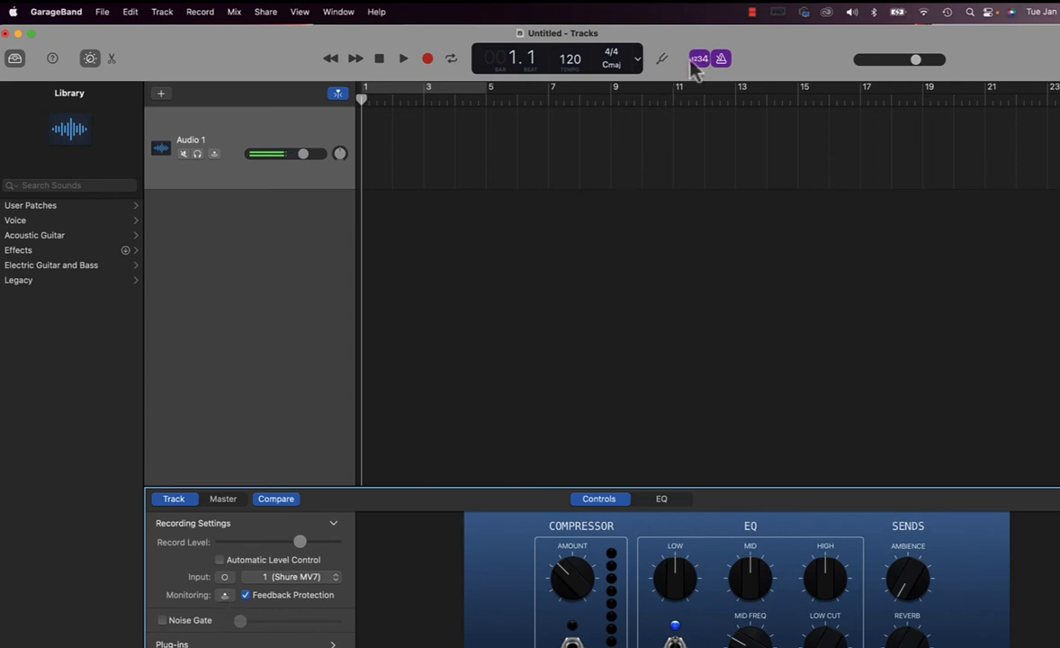
{"action": "left_click", "coordinate": [694, 58]}
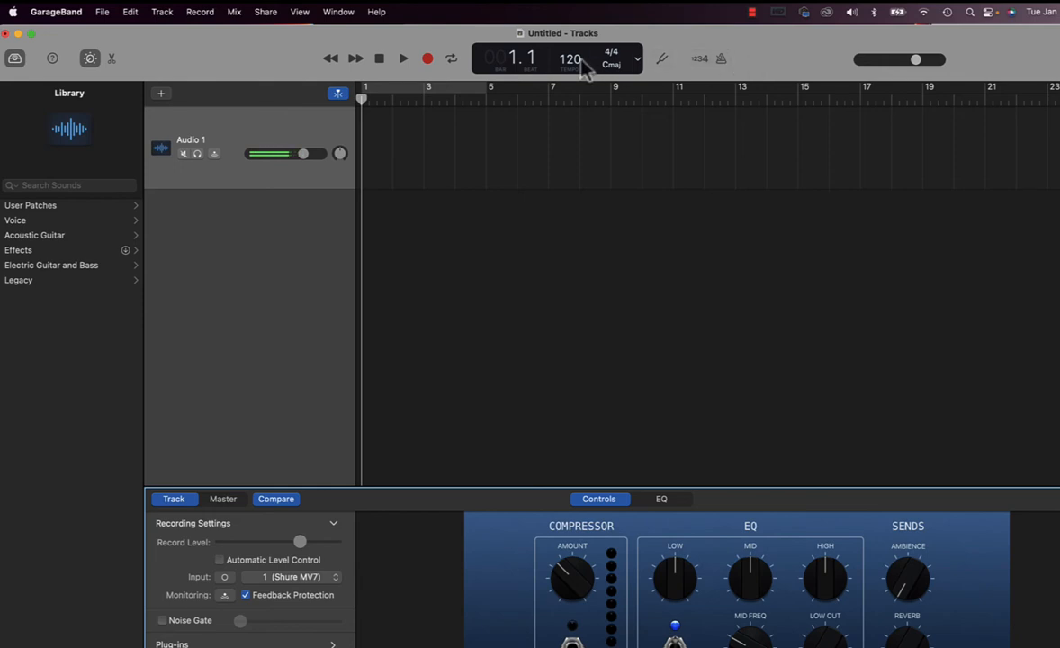
- Switch the LCD display from Beats & Project to Time
{"action": "left_click", "coordinate": [636, 59]}
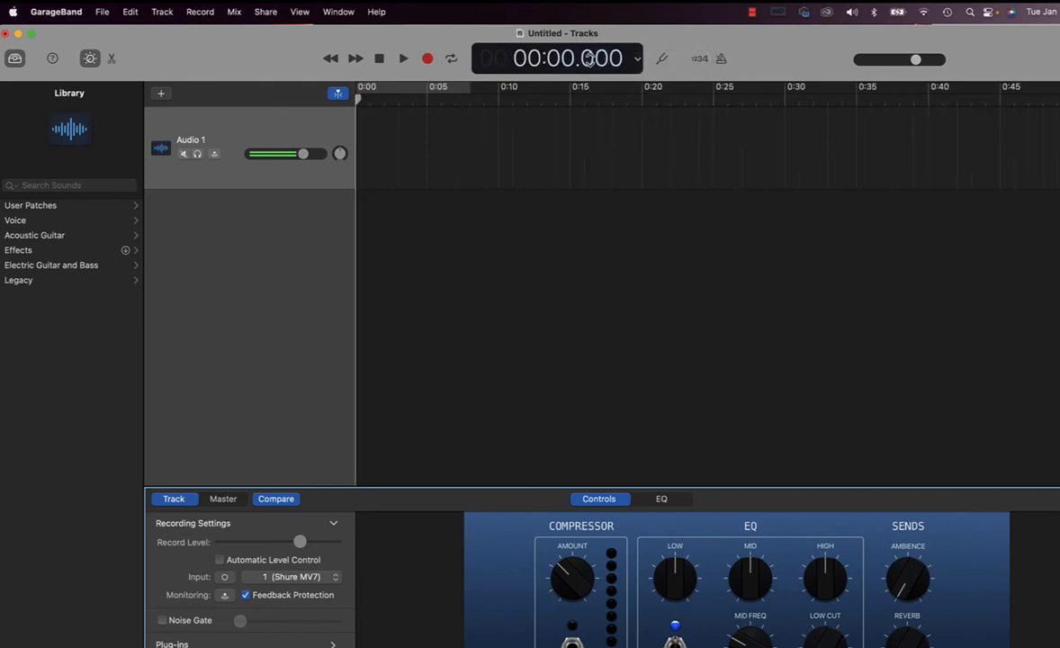
{"action": "mouse_move", "coordinate": [567, 59]}
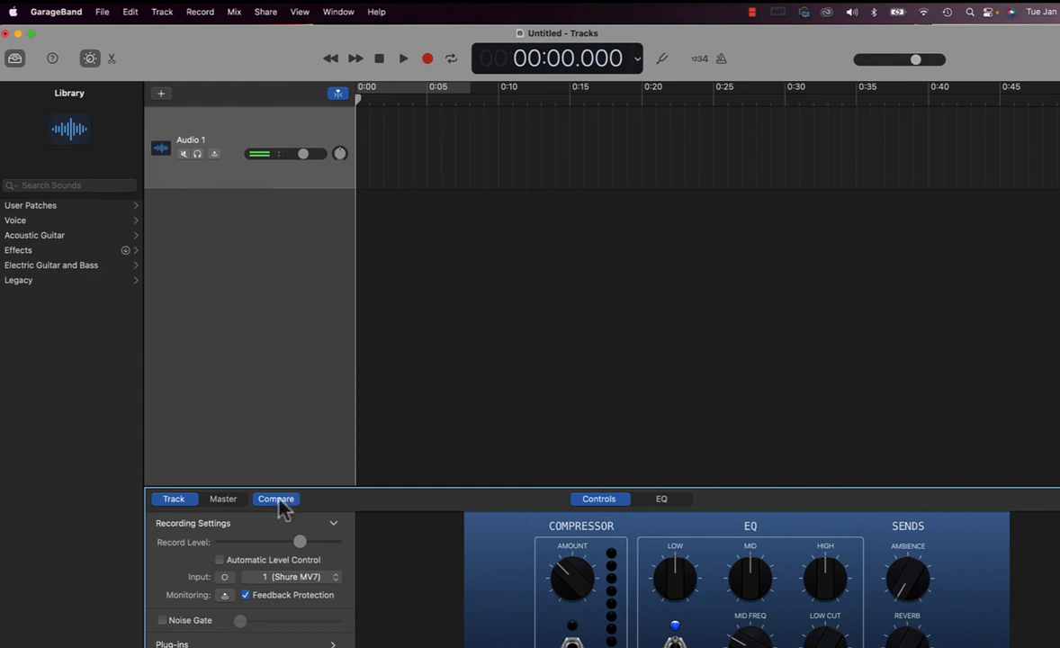
{"action": "left_click", "coordinate": [276, 498]}
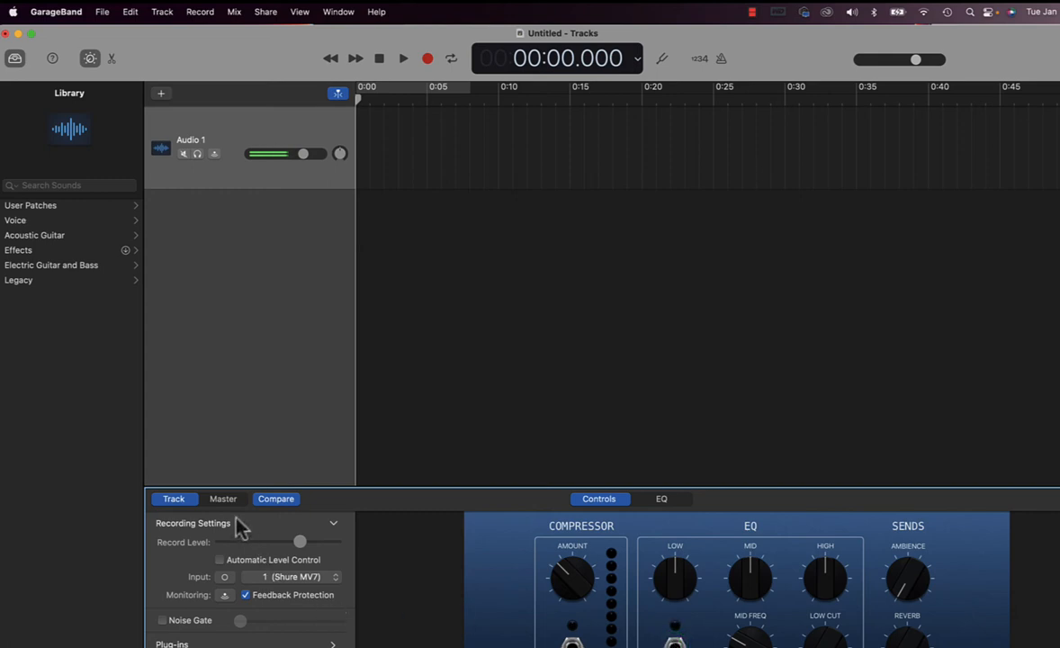
{"action": "left_click", "coordinate": [223, 499]}
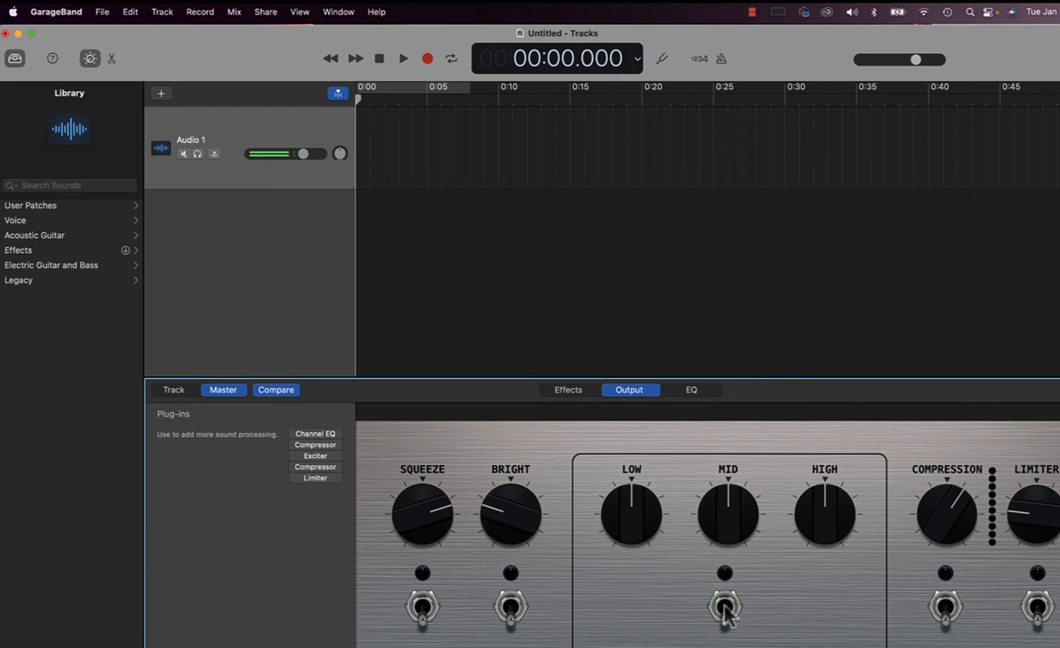
{"action": "left_click", "coordinate": [724, 607]}
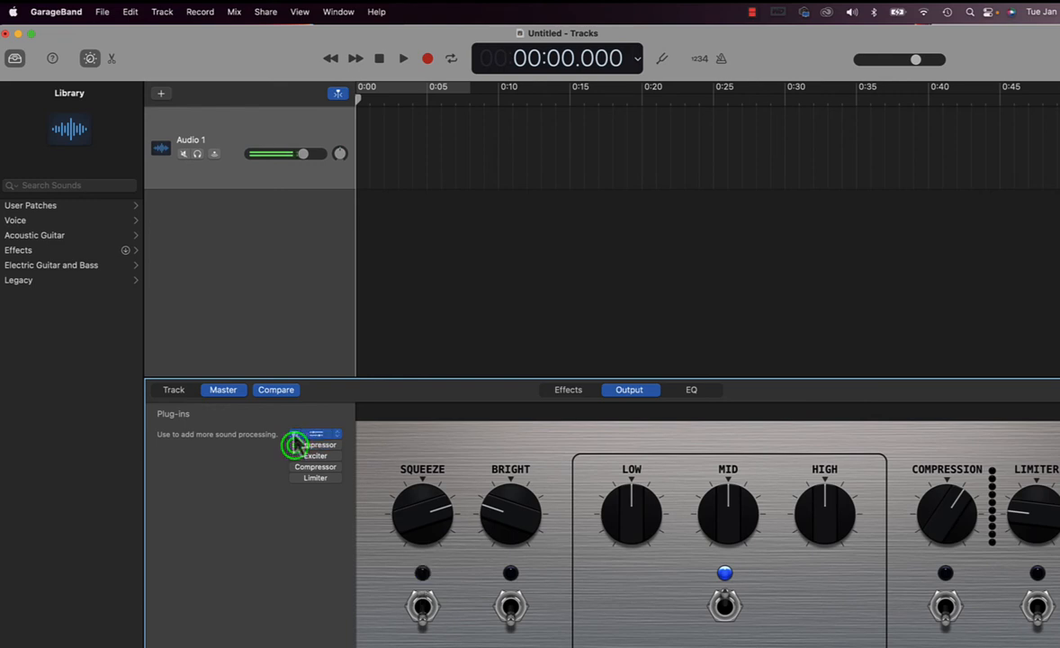
{"action": "left_click", "coordinate": [173, 389]}
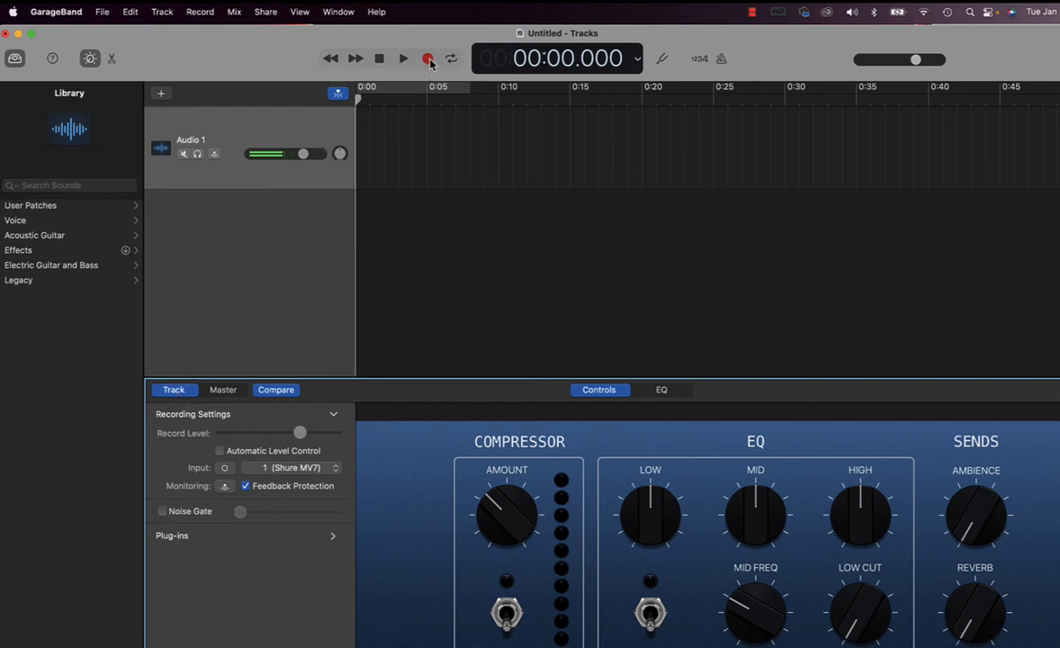
{"action": "mouse_move", "coordinate": [428, 59]}
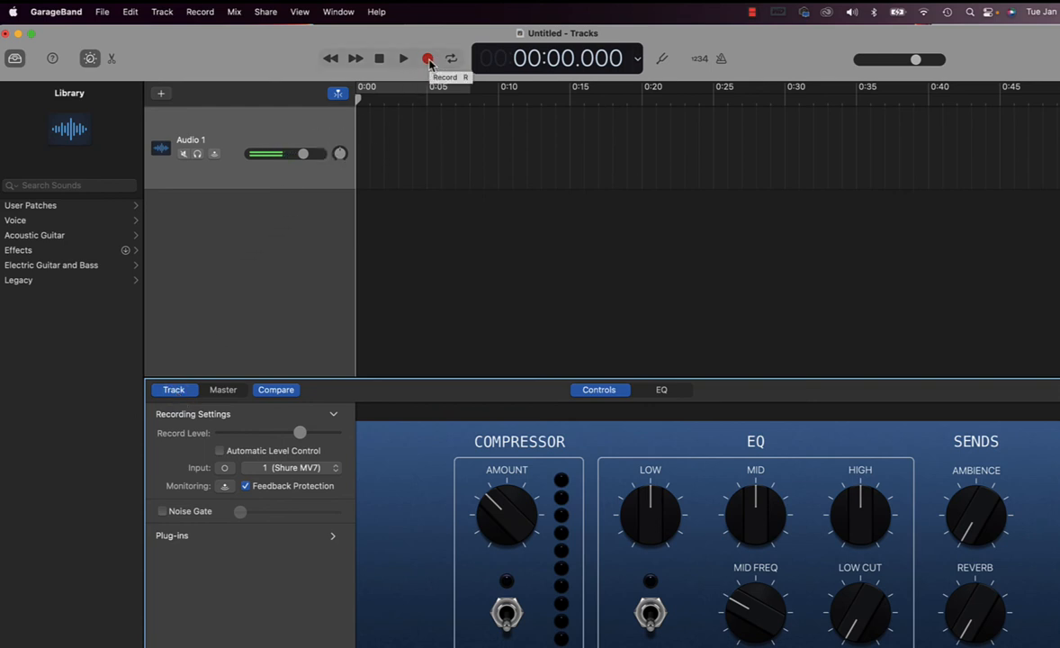
- Record a six-second voice take, Untitled_1#01, onto Audio 1
{"action": "left_click", "coordinate": [428, 58]}
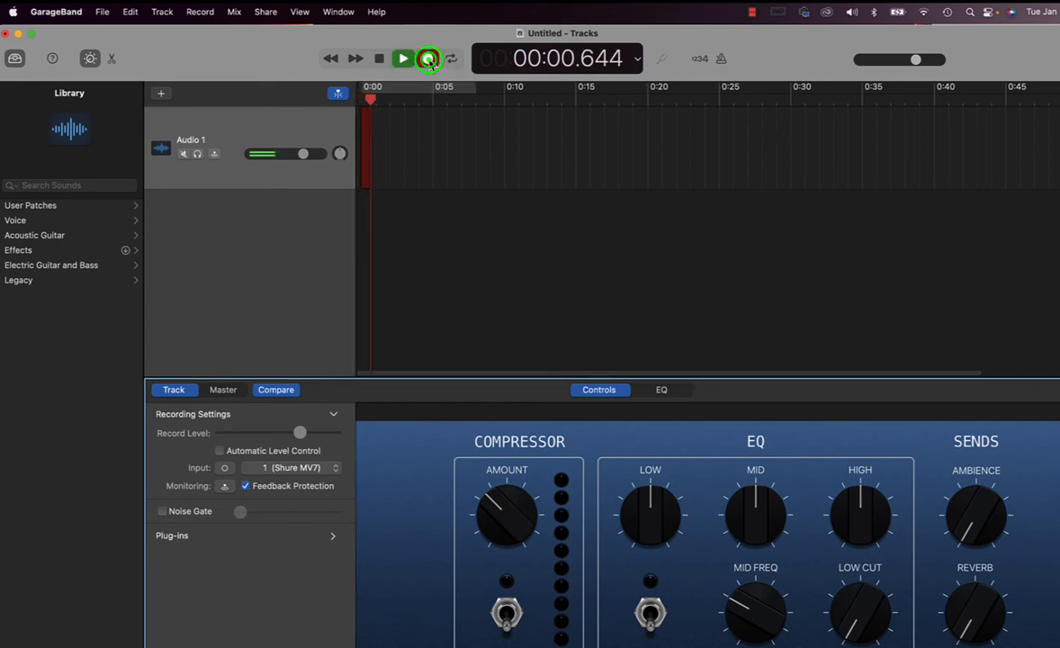
{"action": "left_click", "coordinate": [428, 58]}
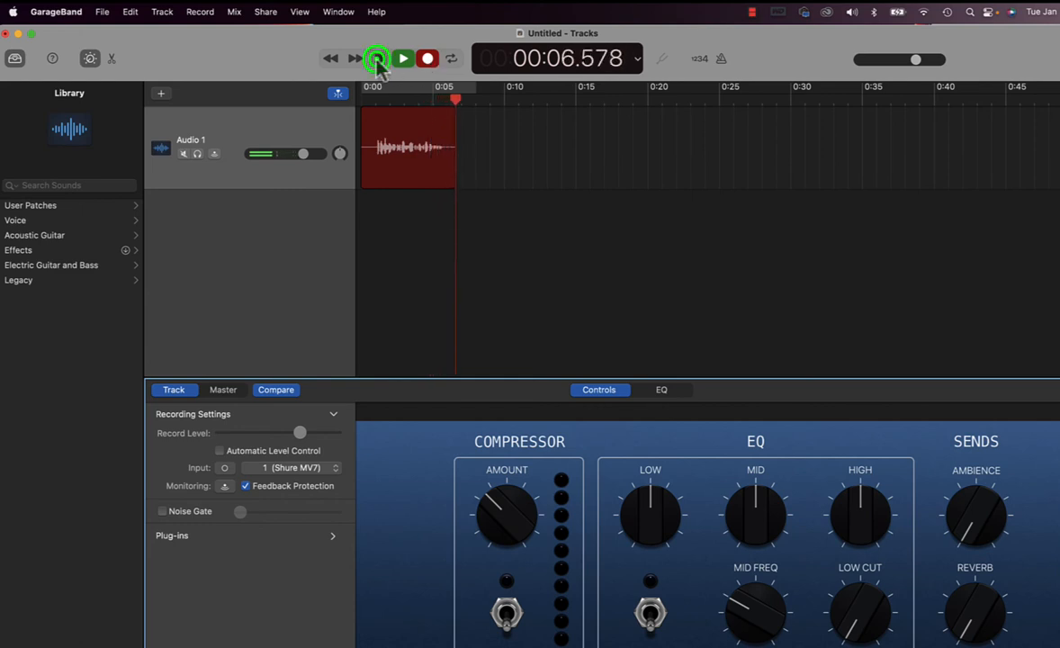
{"action": "left_click", "coordinate": [377, 58]}
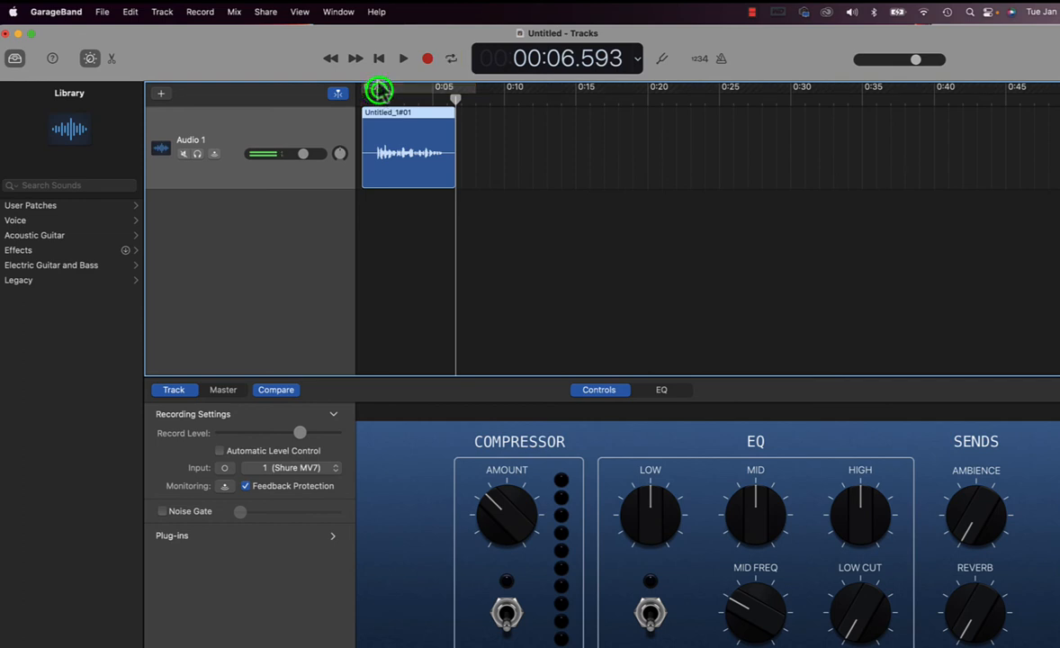
- Play the Untitled_1#01 take from the song start, then open the Share menu
{"action": "left_click", "coordinate": [403, 58]}
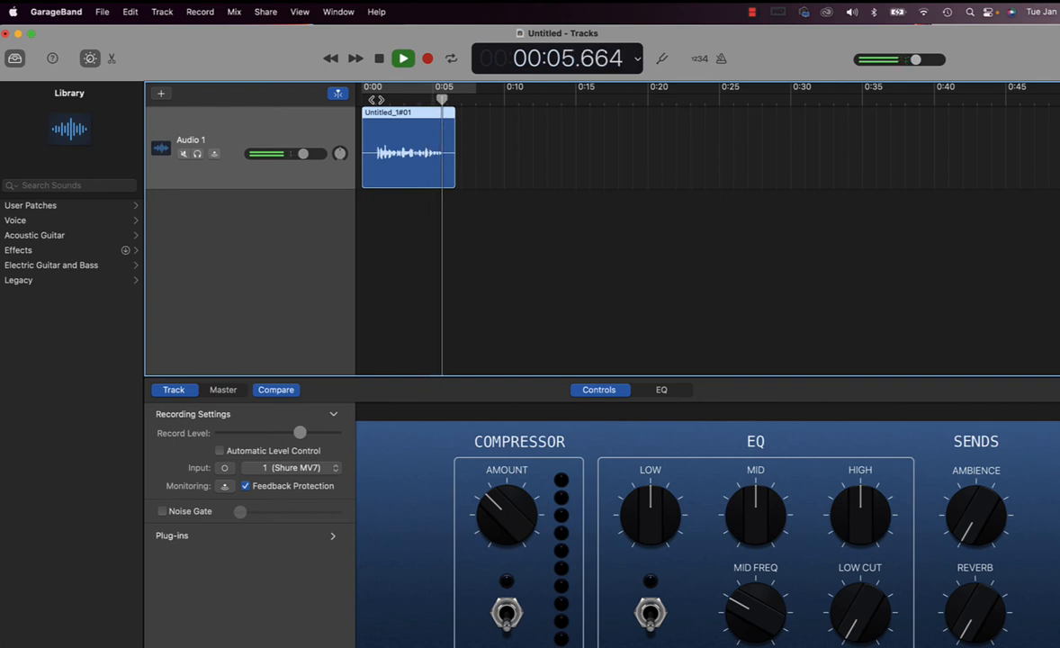
{"action": "left_click", "coordinate": [403, 57]}
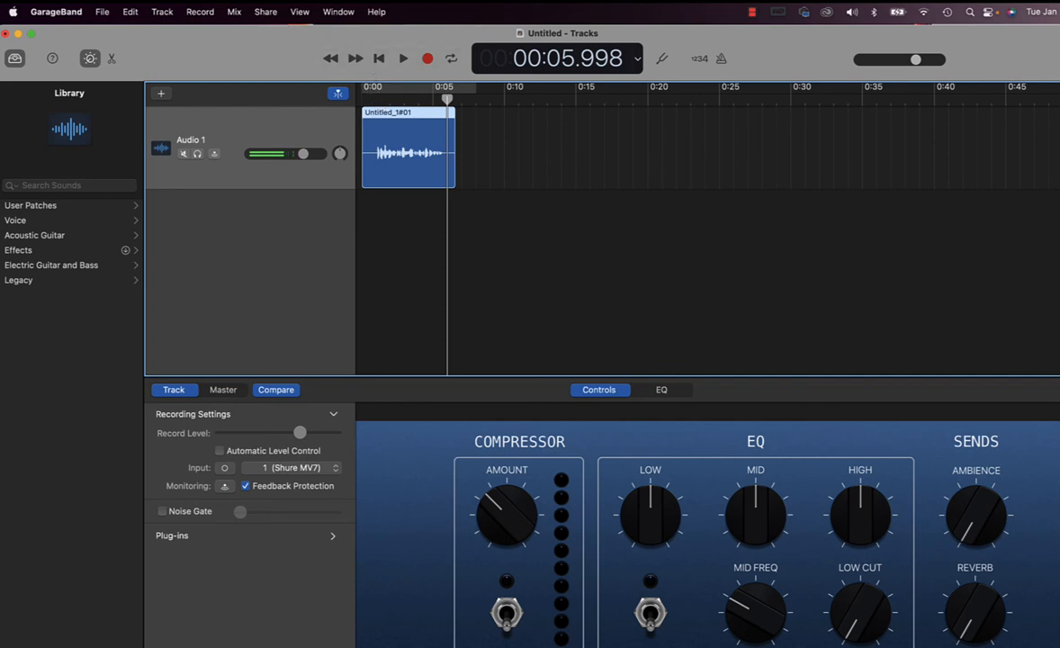
{"action": "left_click", "coordinate": [266, 12]}
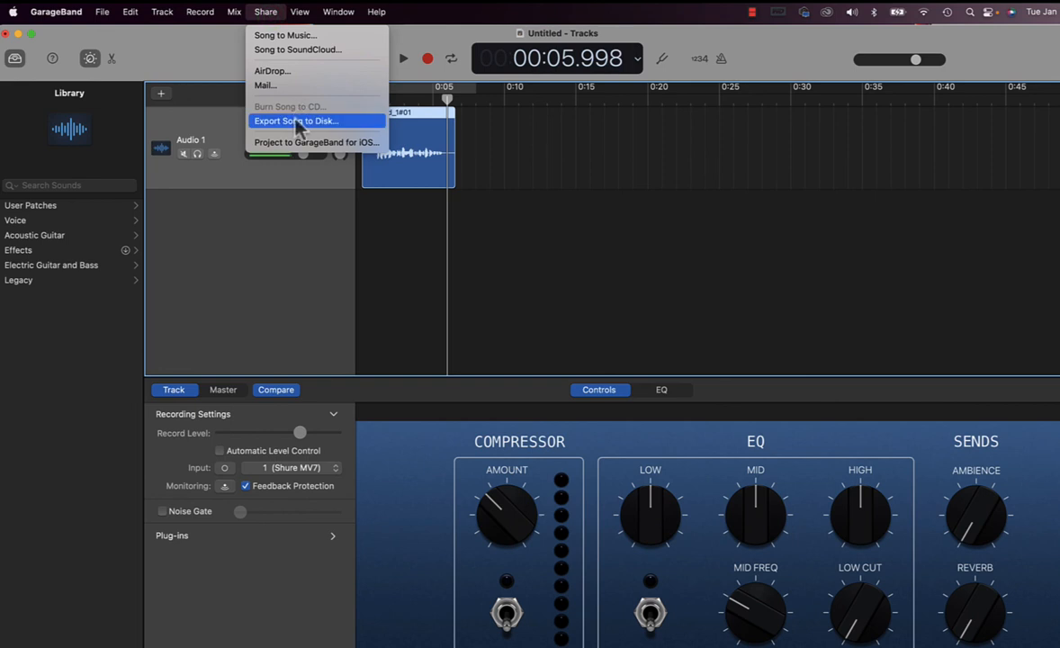
- Set up Export Song to Disk as WAVE named 'Test' in the GarageBand for macOS iCloud folder
{"action": "left_click", "coordinate": [296, 121]}
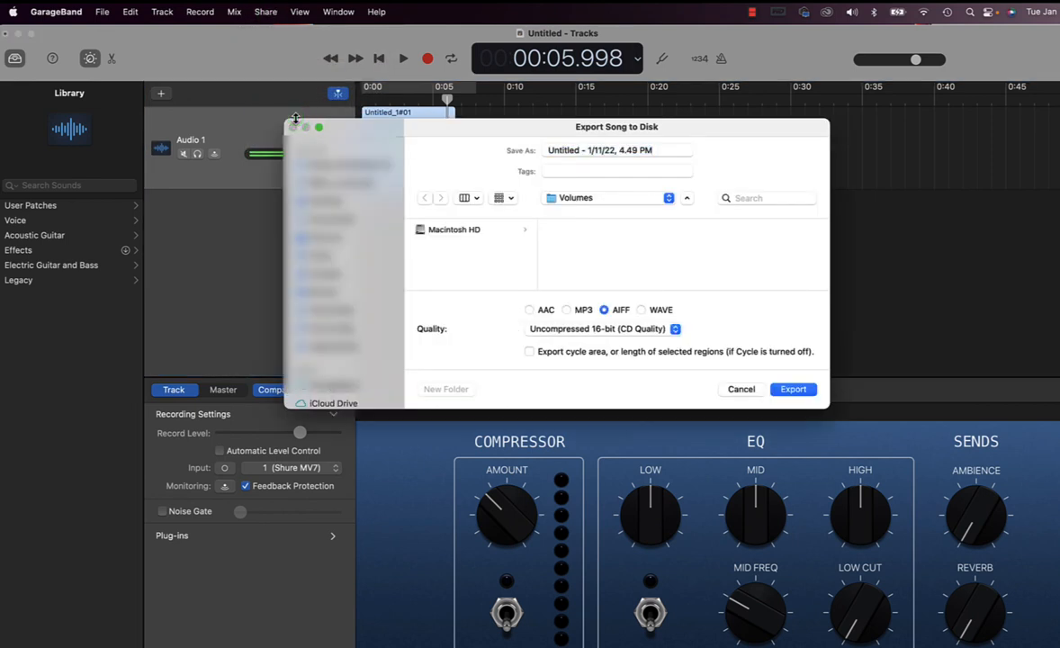
{"action": "left_click", "coordinate": [617, 150]}
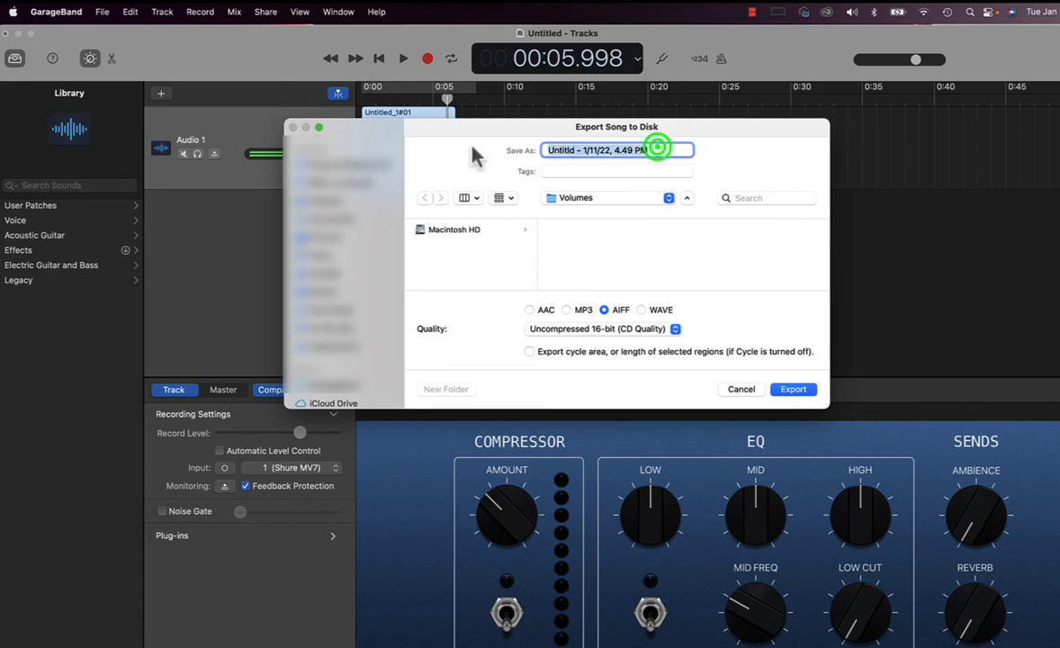
{"action": "type", "text": "Test"}
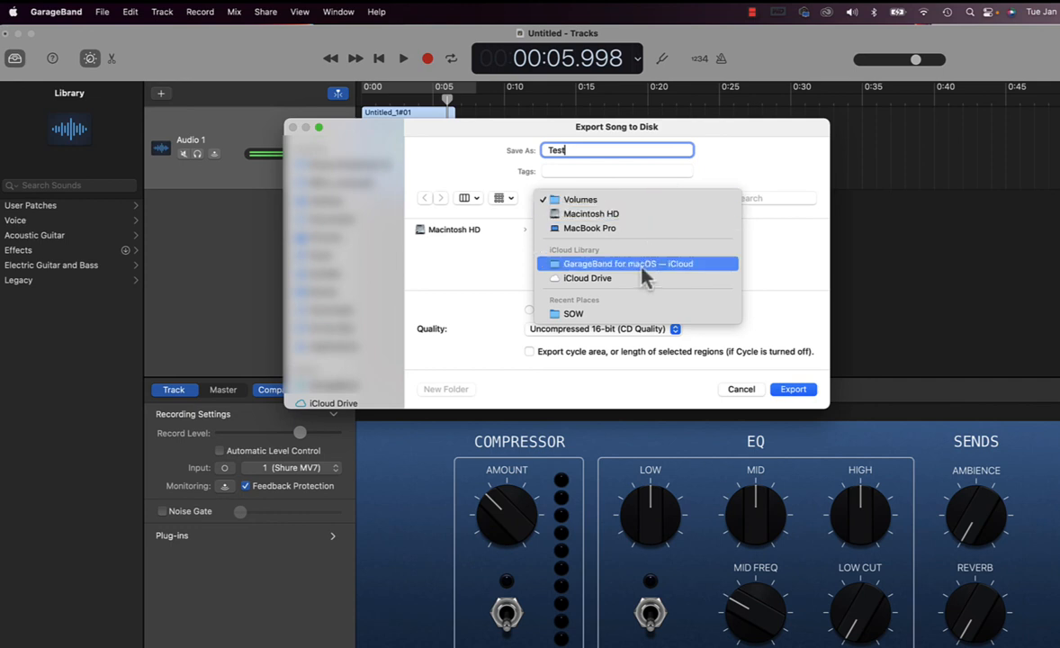
{"action": "left_click", "coordinate": [629, 264]}
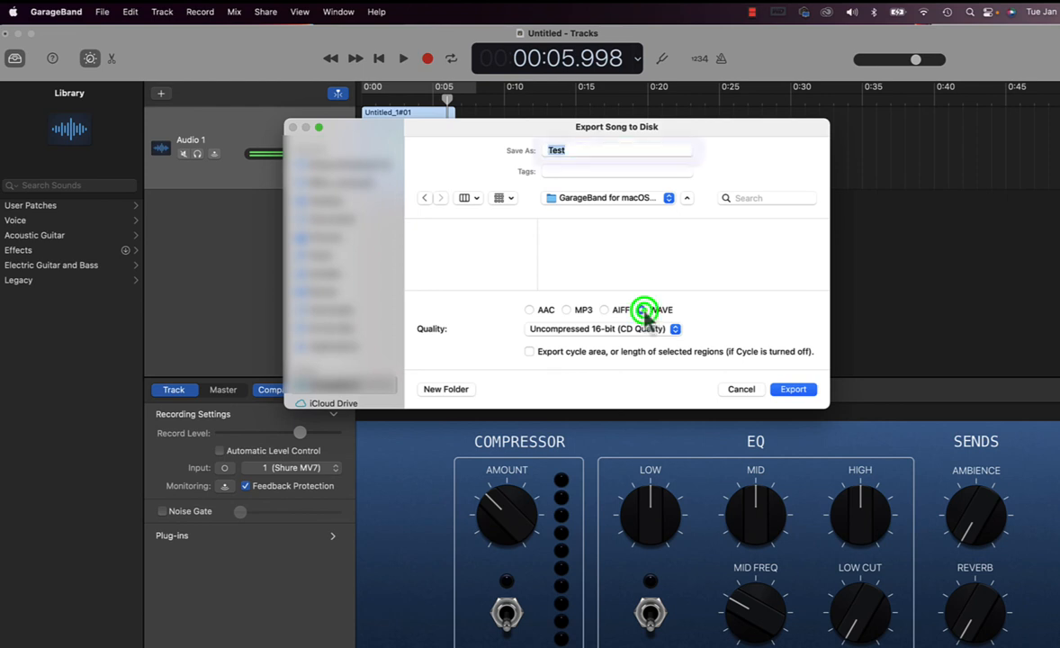
{"action": "left_click", "coordinate": [640, 308]}
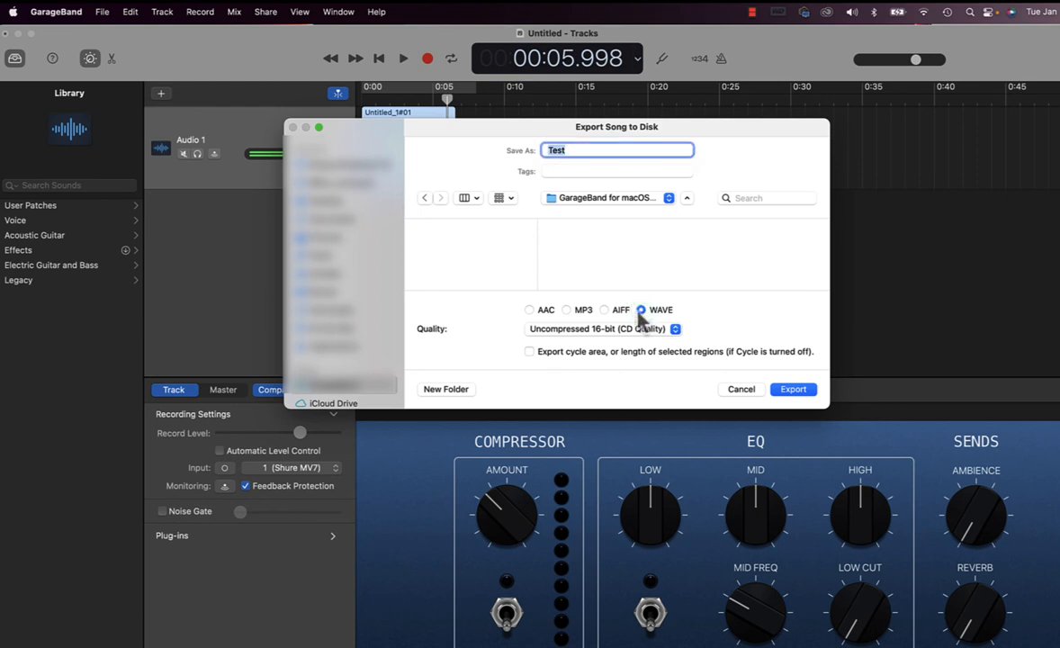
{"action": "mouse_move", "coordinate": [607, 324]}
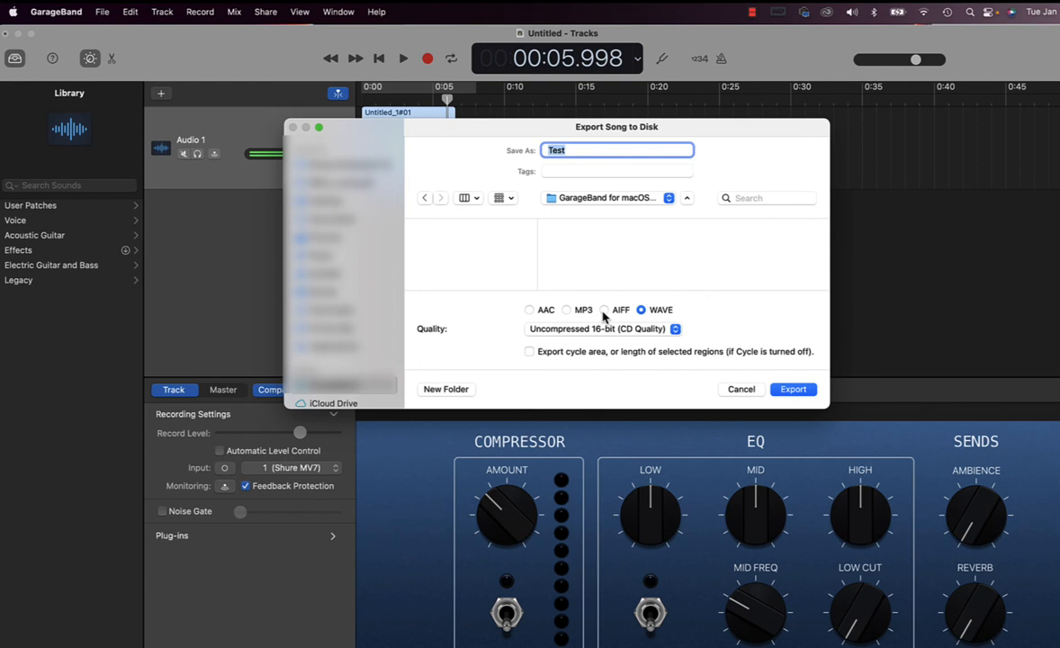
{"action": "mouse_move", "coordinate": [583, 322]}
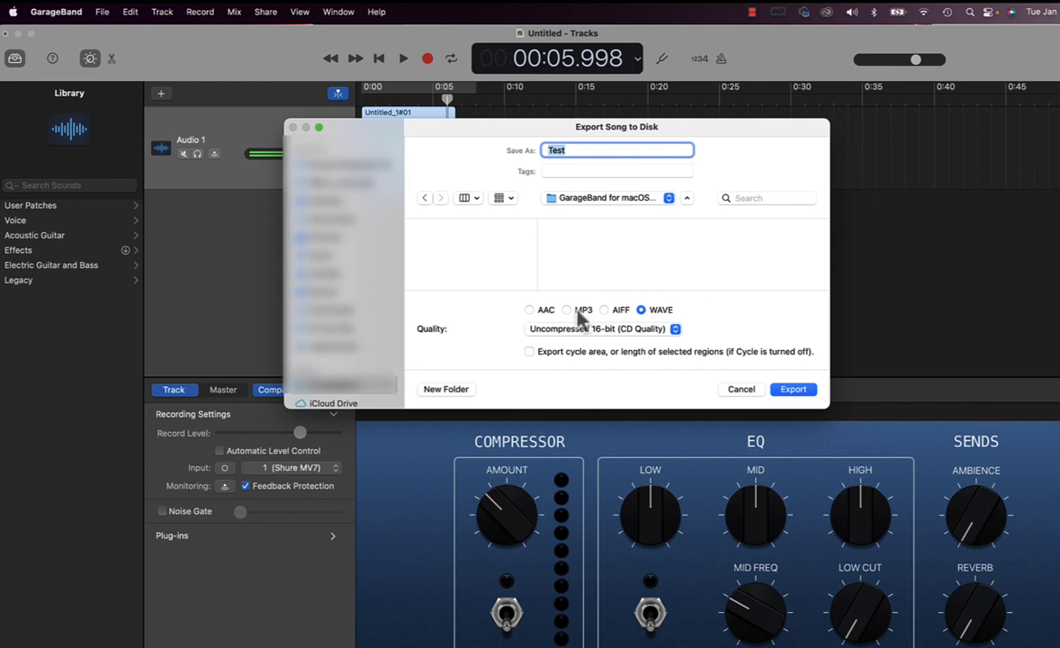
{"action": "mouse_move", "coordinate": [612, 306]}
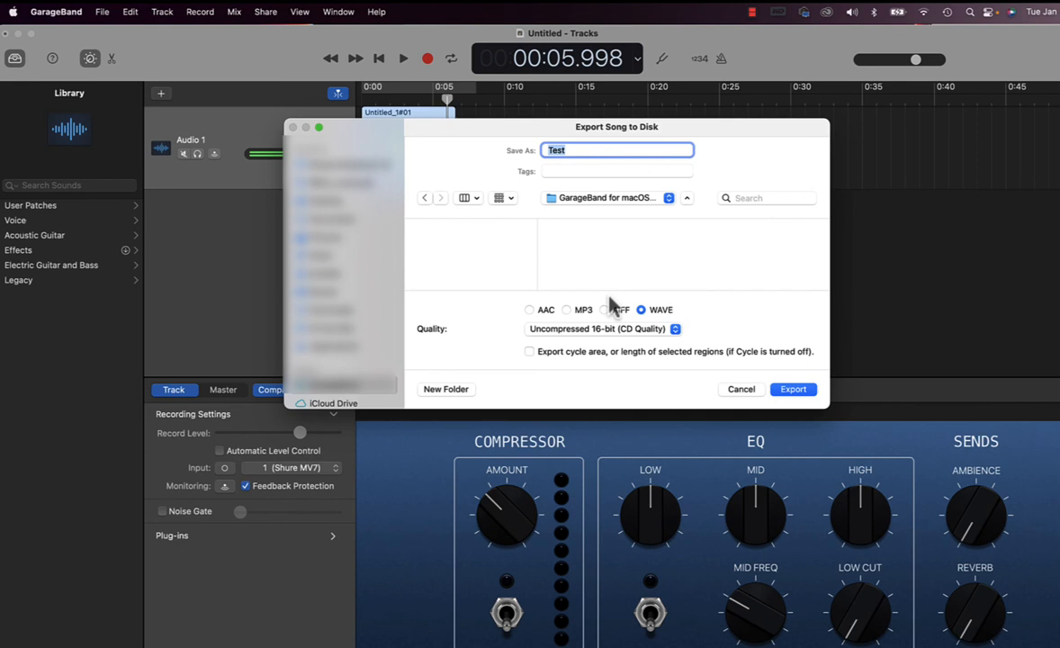
{"action": "mouse_move", "coordinate": [747, 351]}
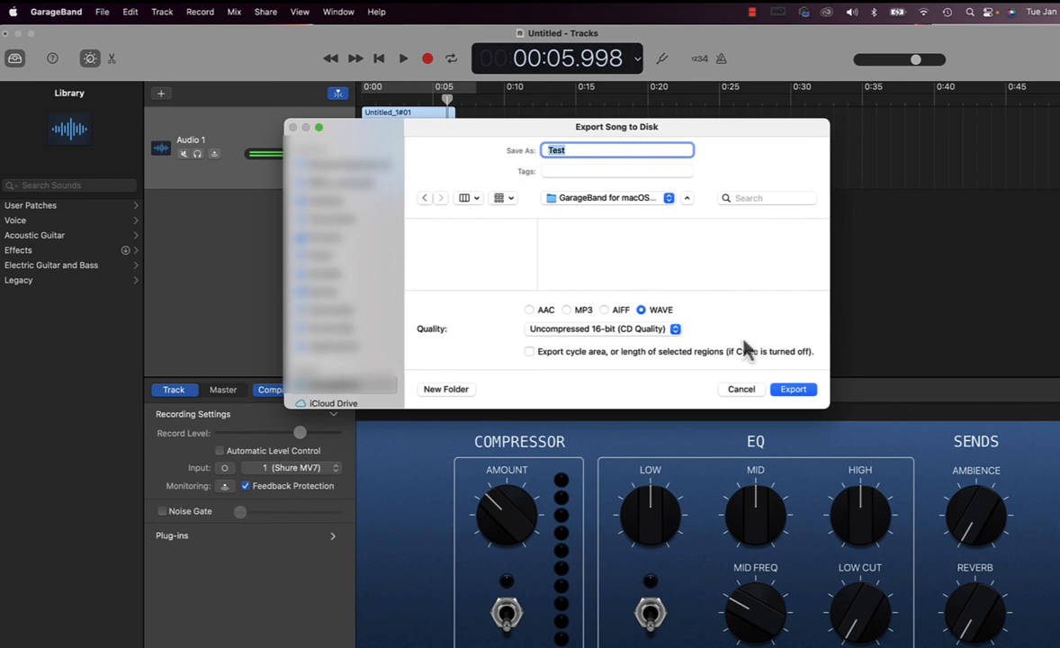